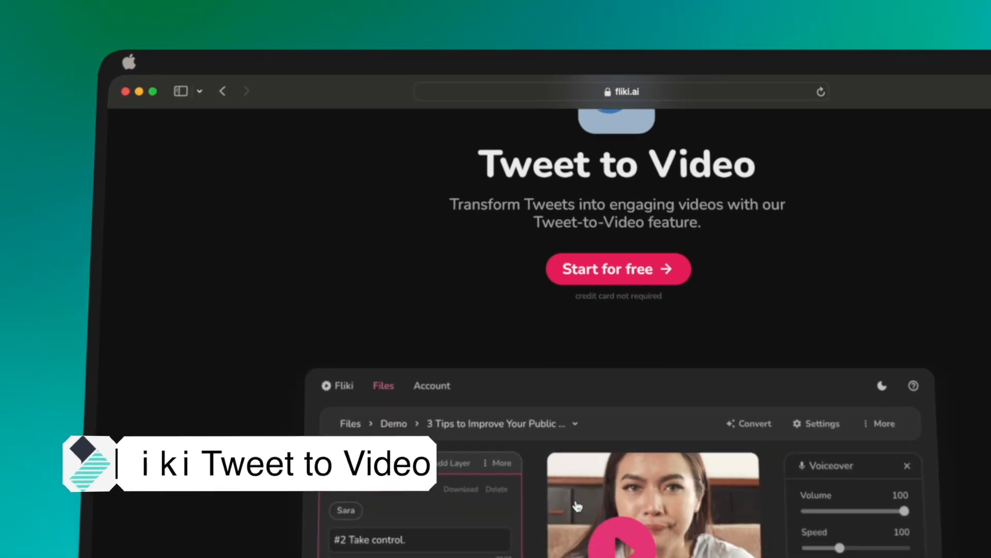
Scroll Fliki's Tweet to Video page past the four steps, example videos and 'Loved by content creators' stats
scroll(down, 3)
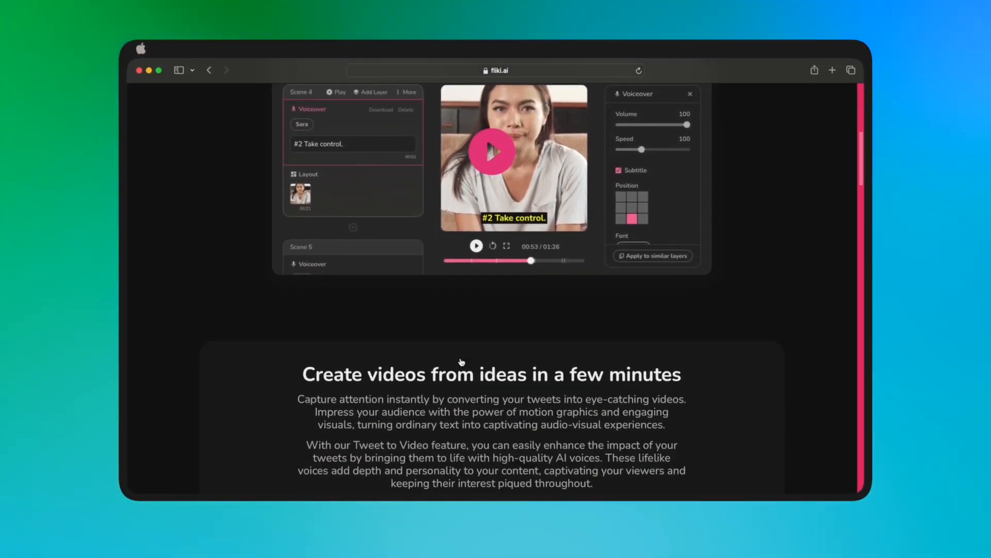
scroll(down, 3)
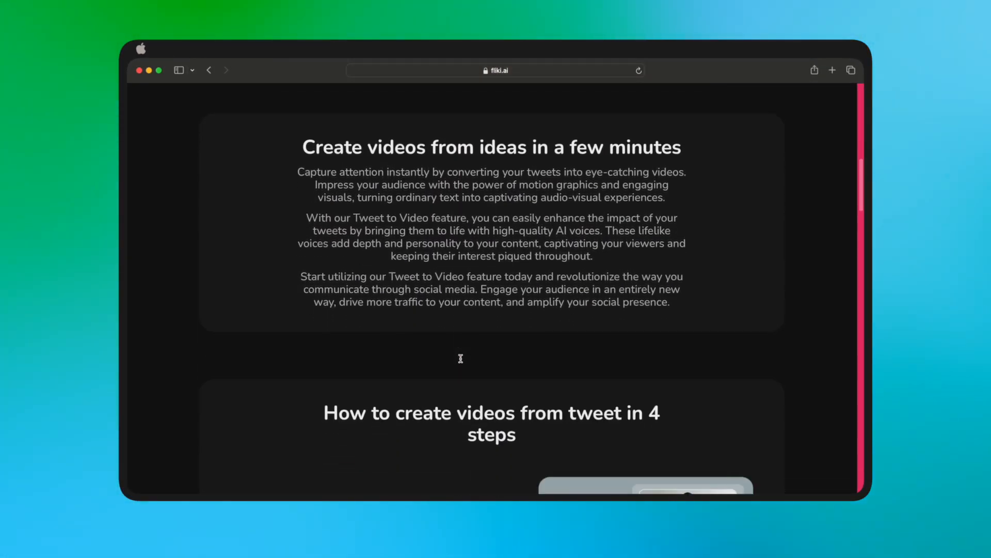
scroll(down, 3)
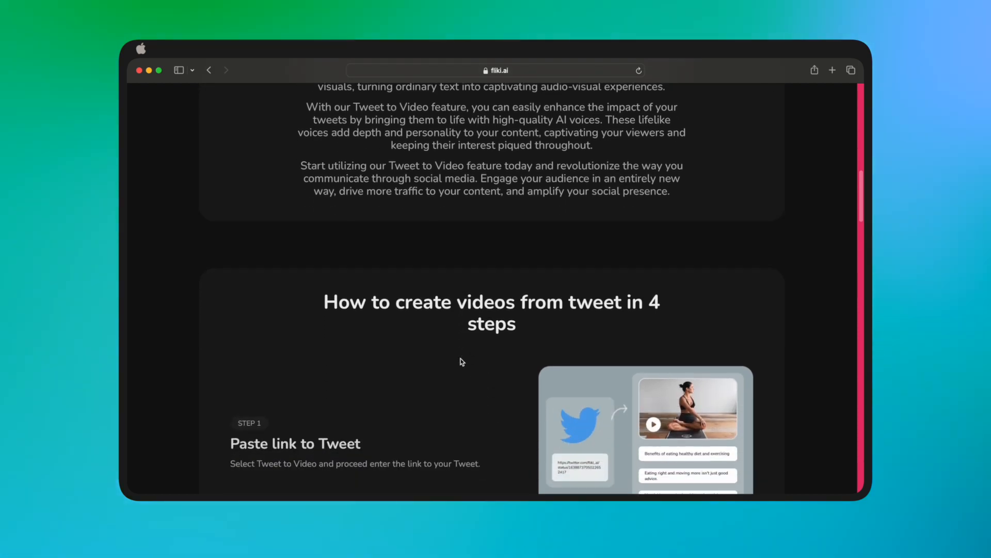
scroll(down, 3)
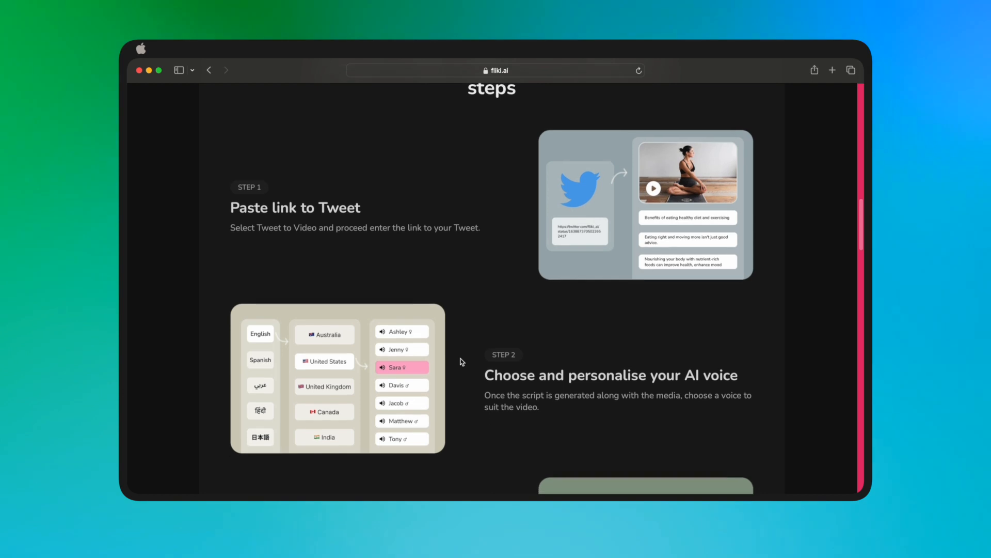
scroll(down, 3)
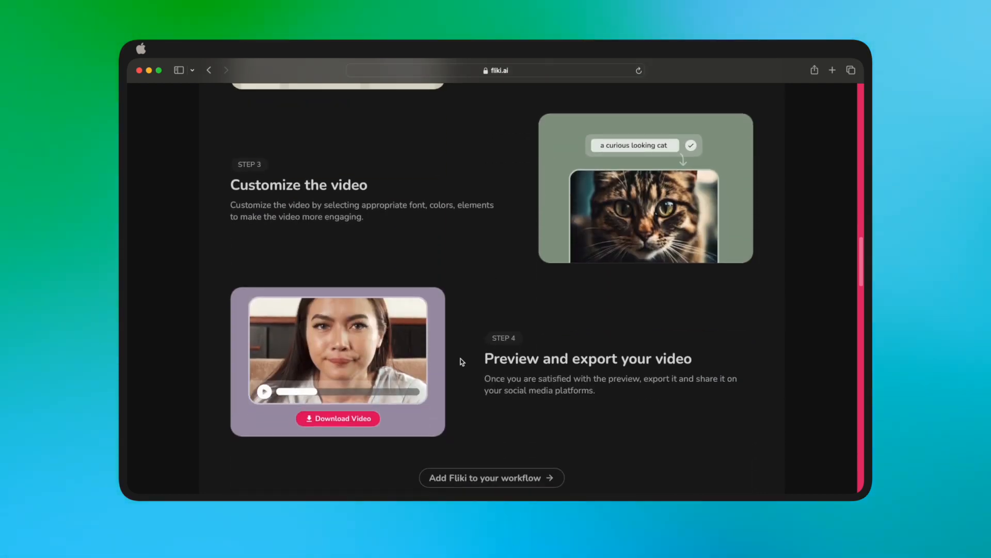
scroll(down, 3)
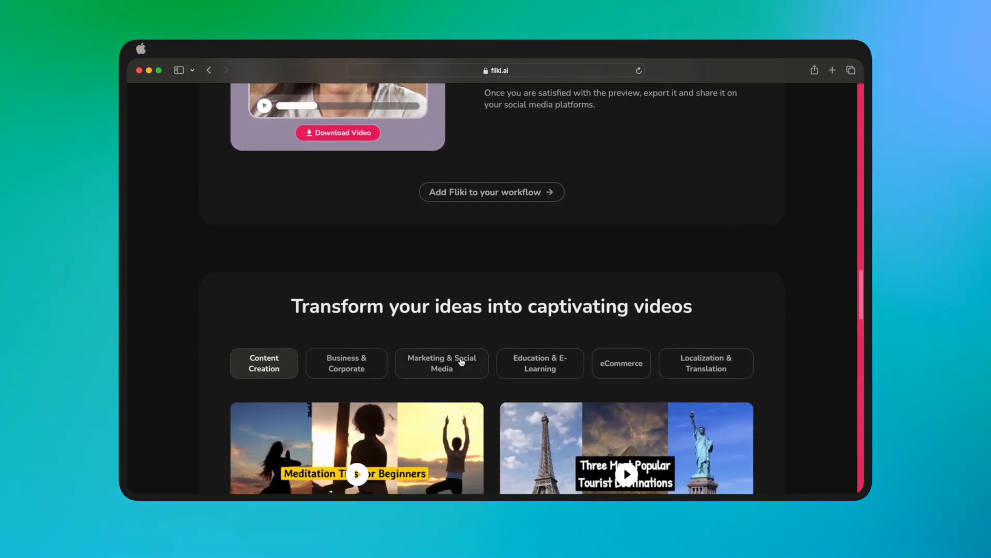
scroll(down, 3)
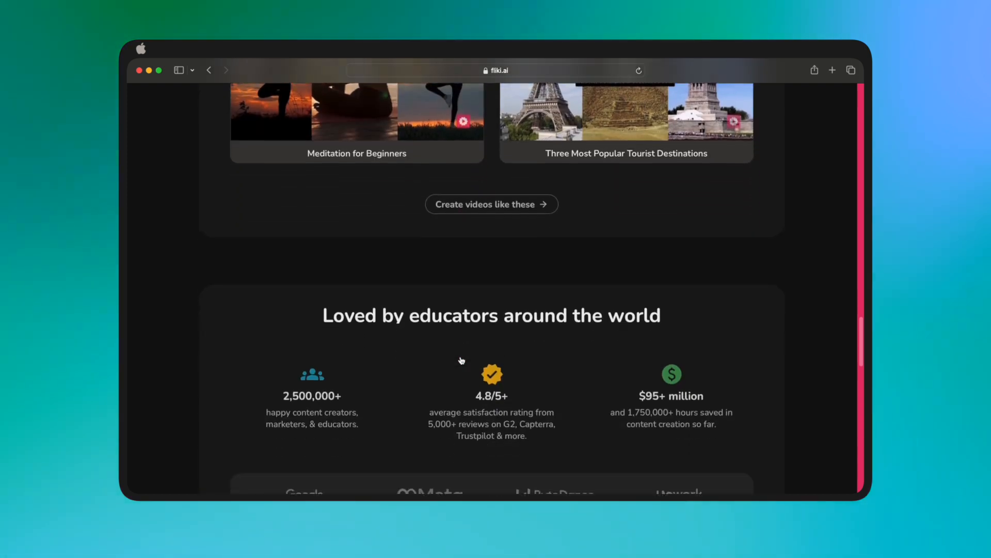
scroll(down, 3)
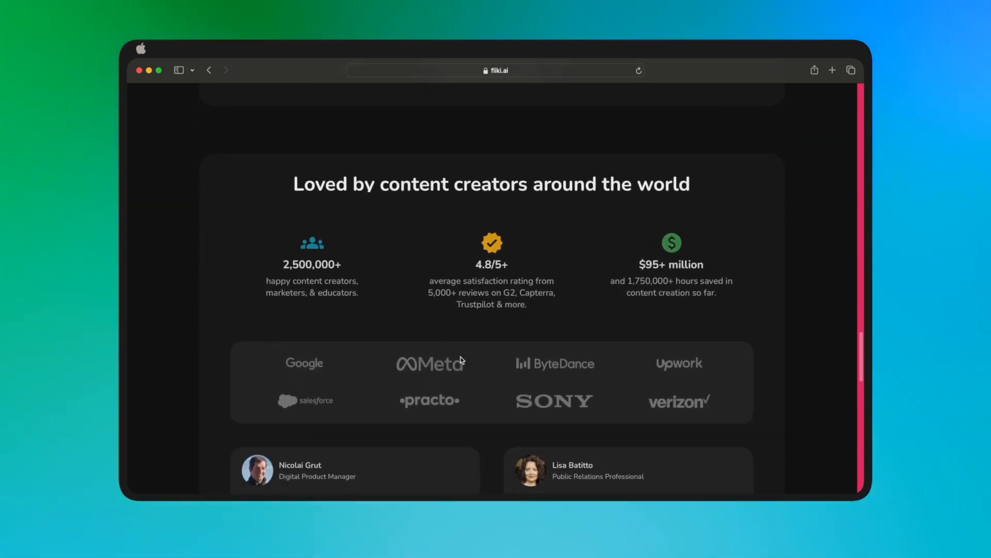
scroll(down, 3)
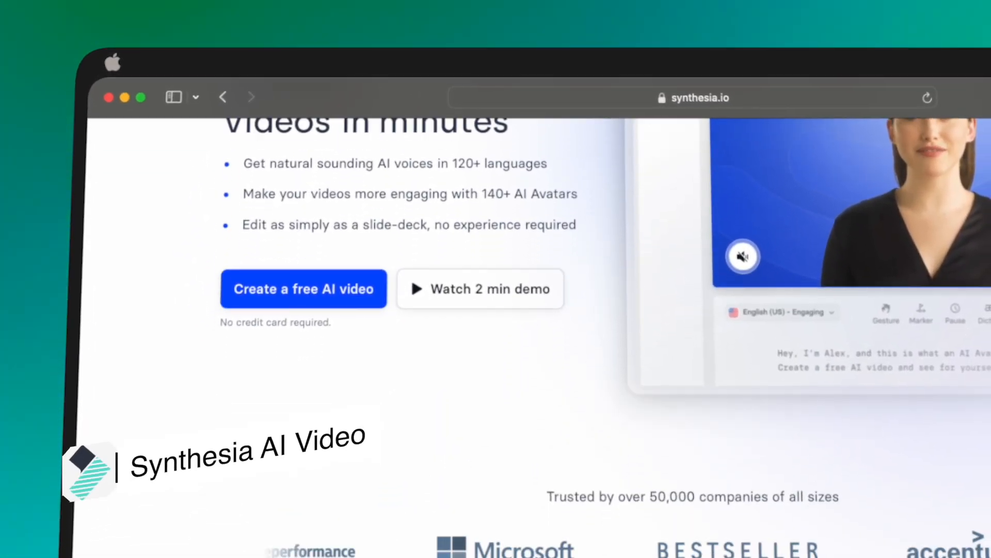
Scroll Synthesia's homepage use cases, then unmute the hero avatar demo video via Listen
scroll(down, 3)
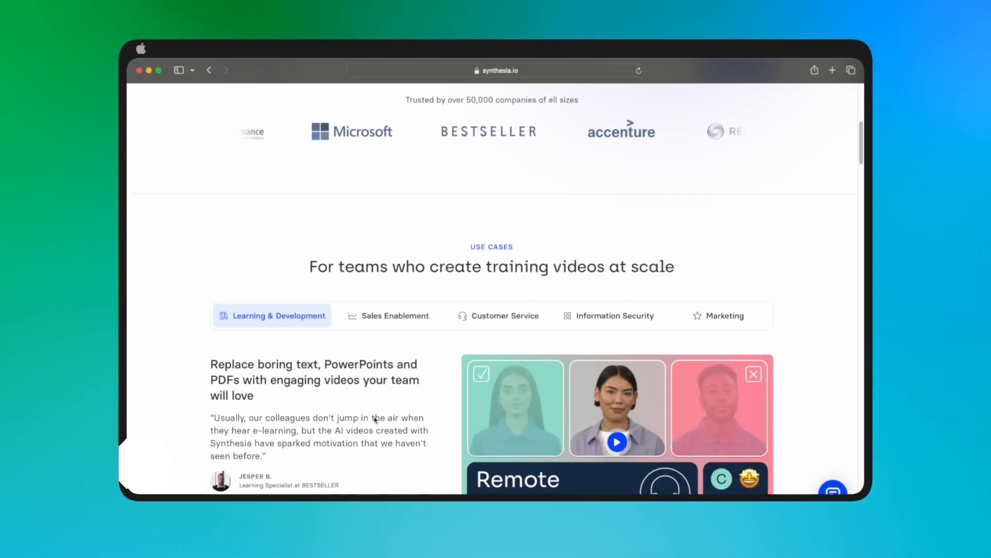
scroll(down, 3)
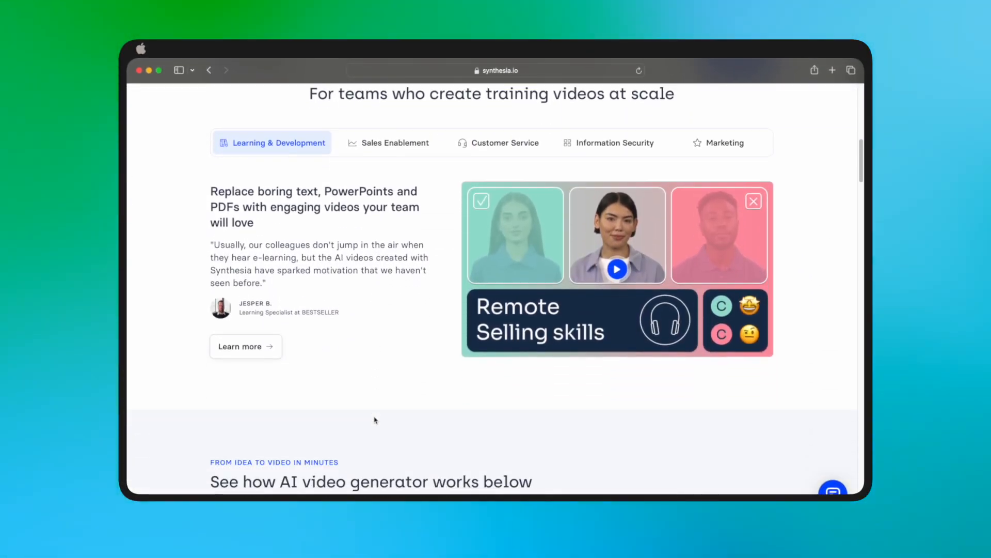
scroll(down, 3)
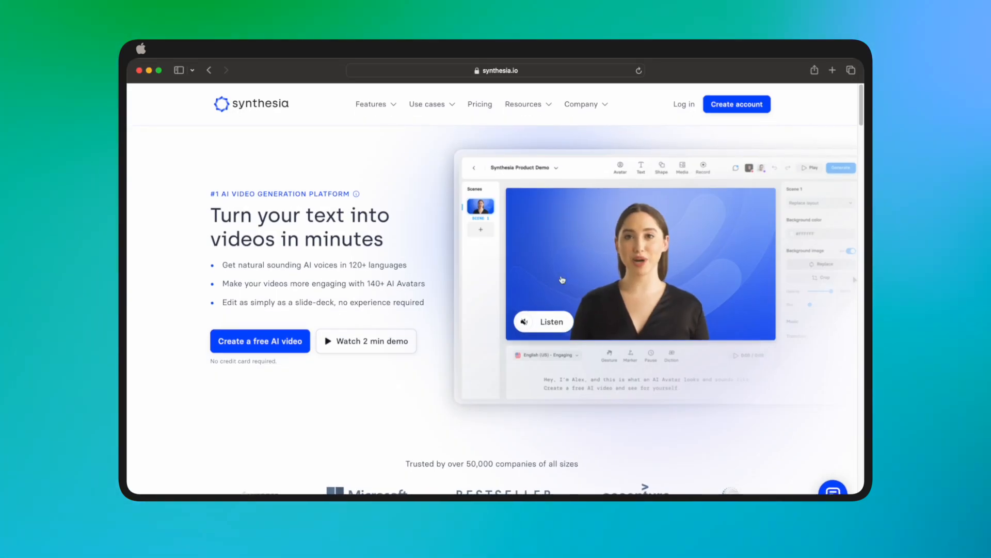
click(542, 321)
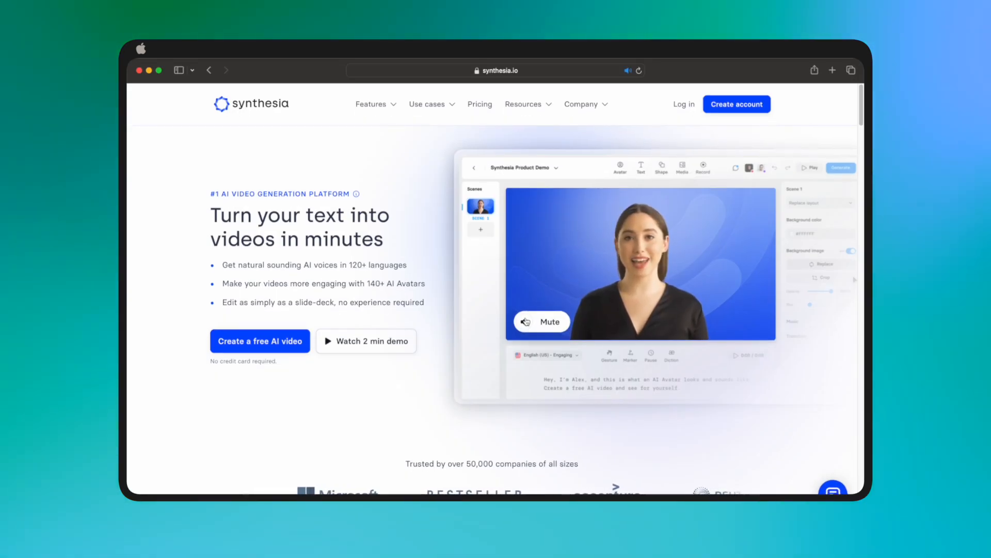
click(541, 321)
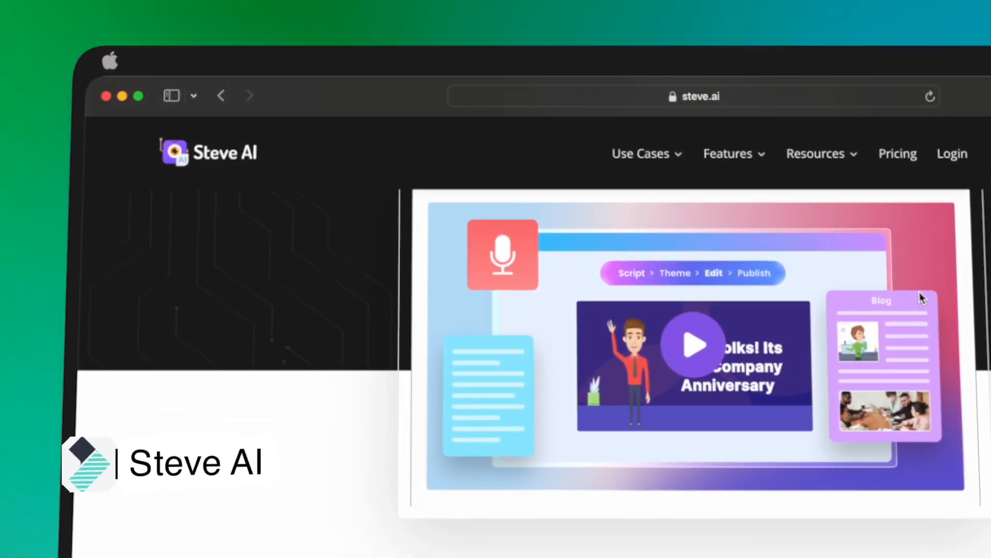
Scroll Steve AI's homepage past brand logos, template grid, 'Personalize Videos' and AI Text to Video
scroll(down, 3)
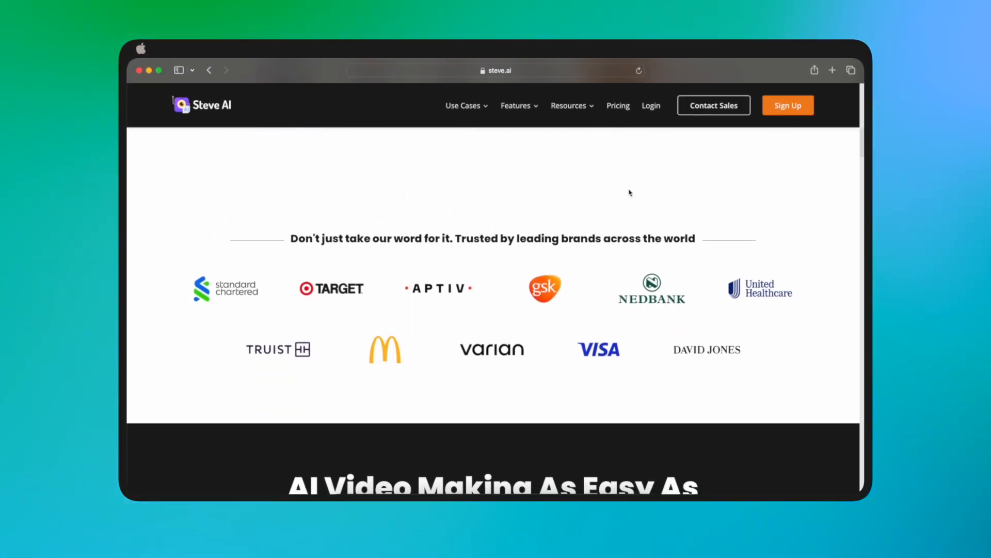
scroll(down, 3)
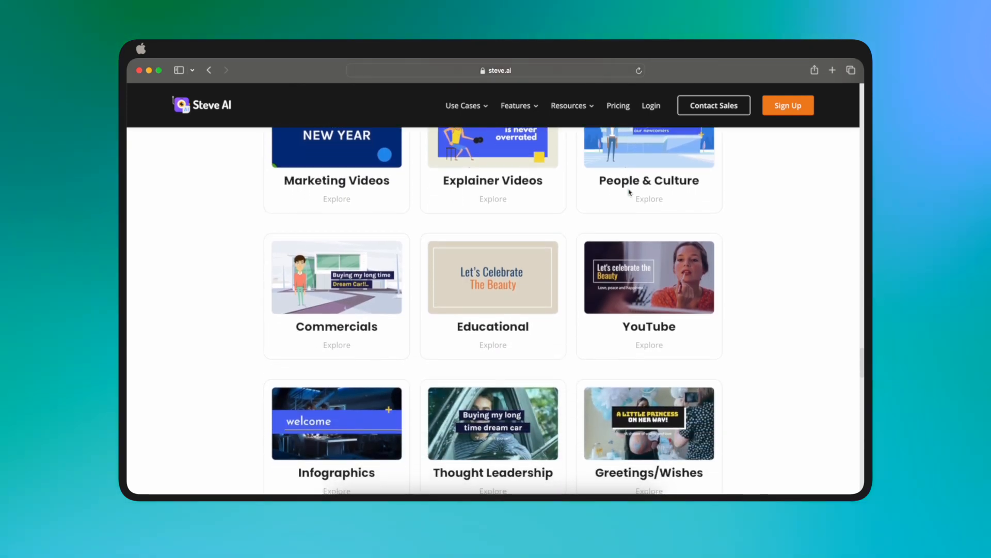
scroll(down, 3)
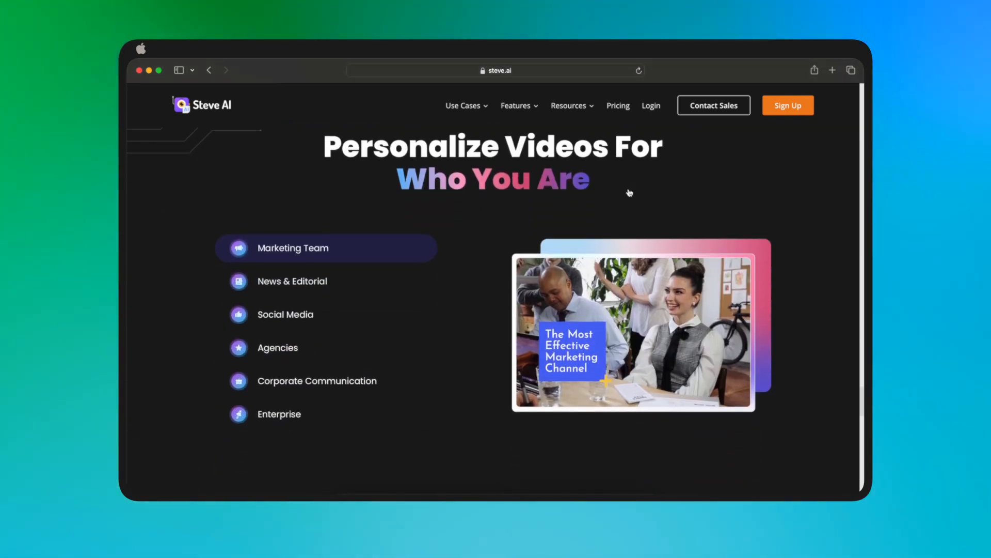
scroll(down, 3)
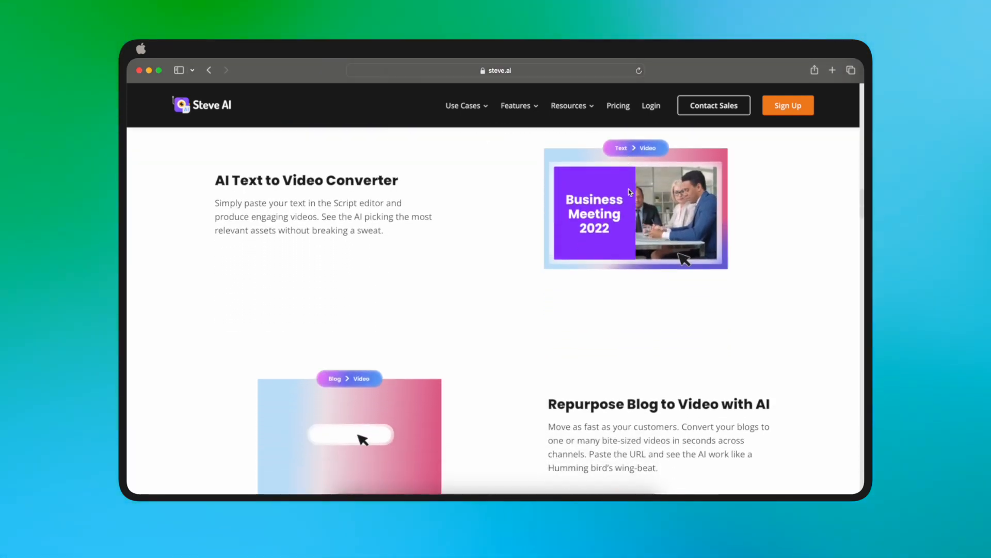
scroll(down, 3)
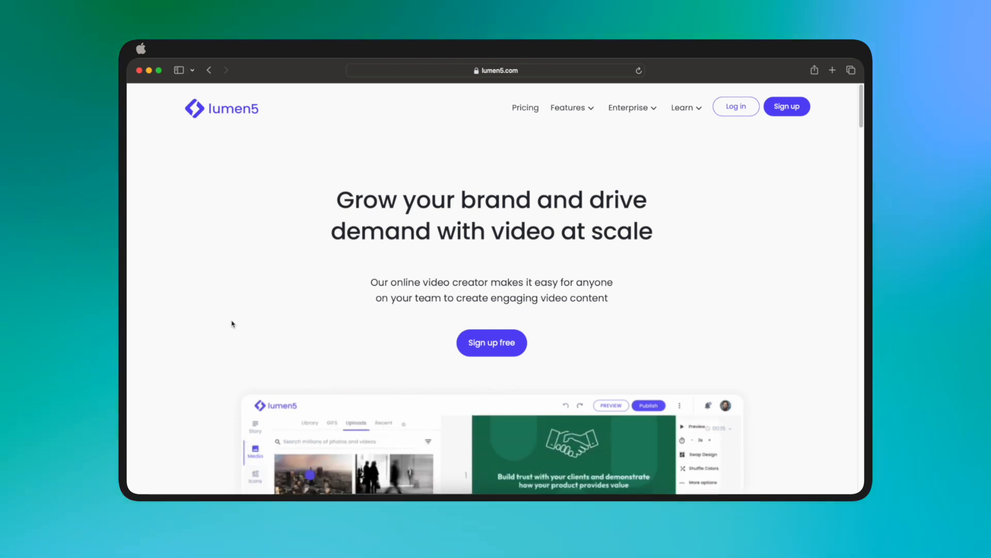
Scroll Lumen5's homepage past the editor screenshot, company logos and 'Easier than building a slide deck'
scroll(down, 3)
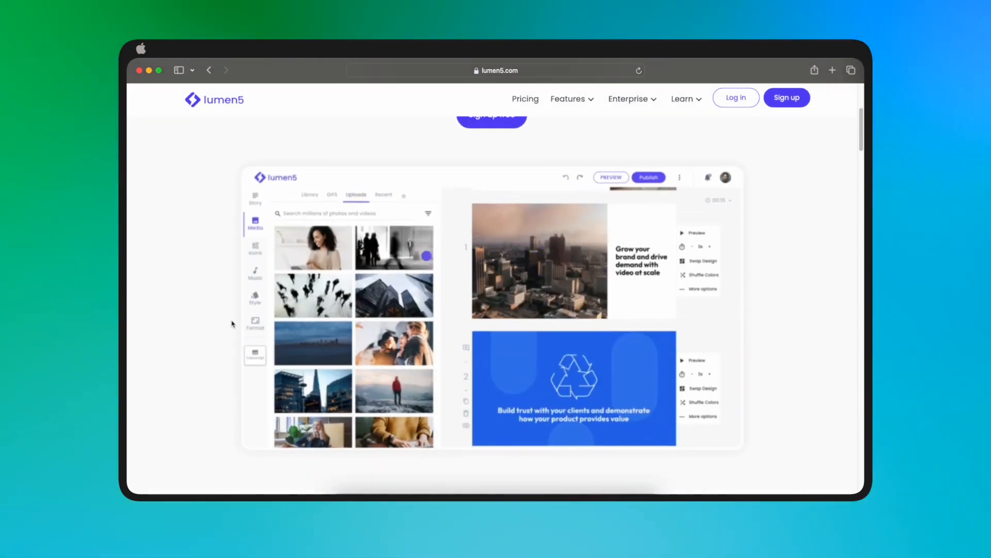
scroll(down, 3)
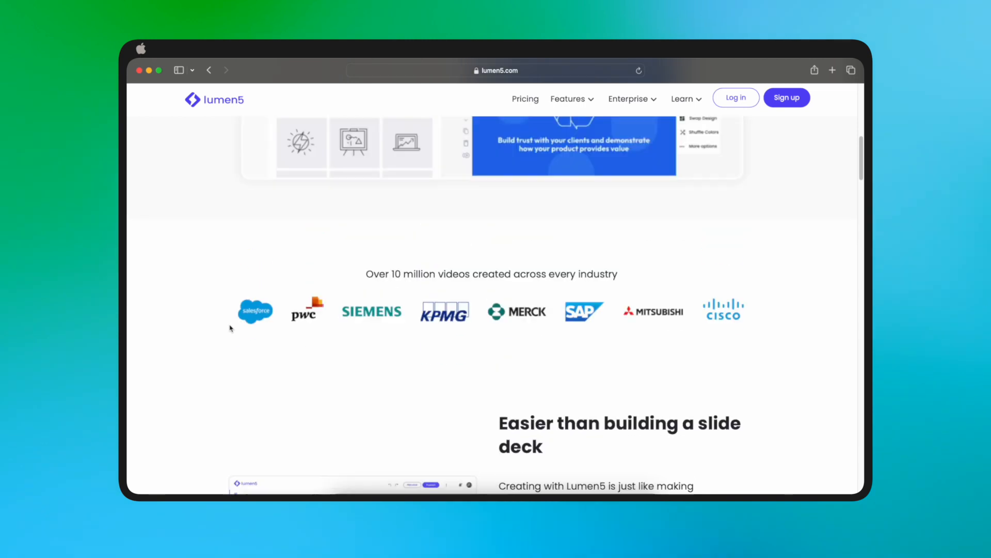
scroll(down, 3)
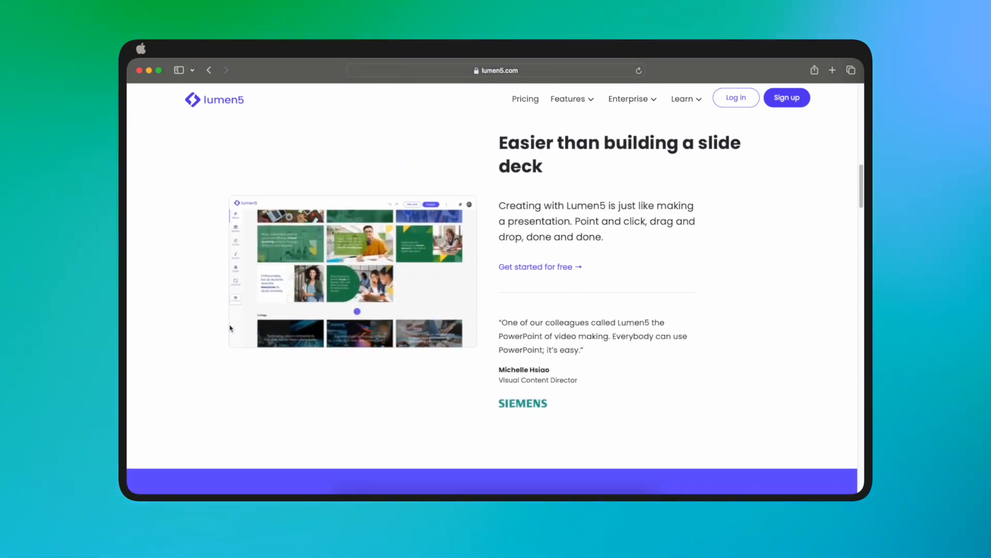
scroll(down, 3)
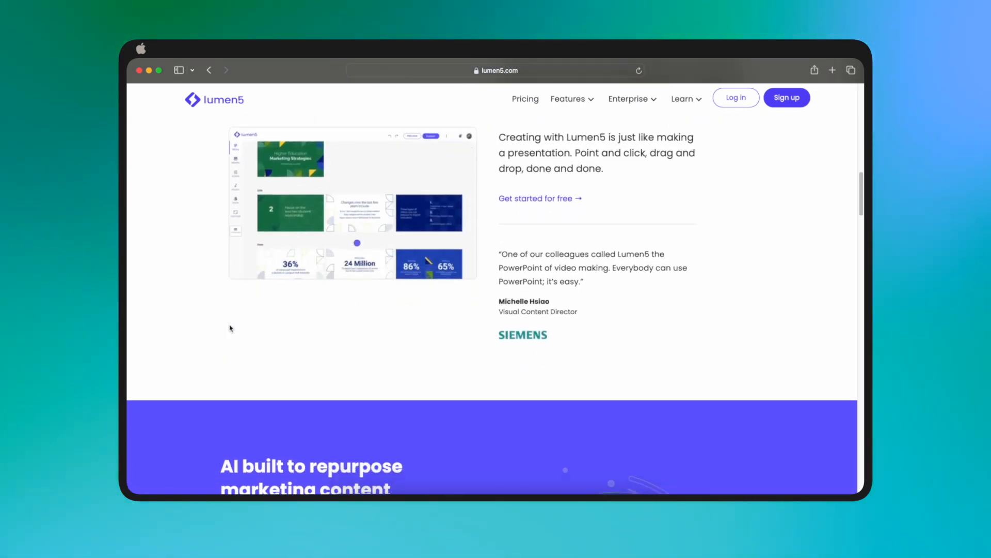
scroll(down, 3)
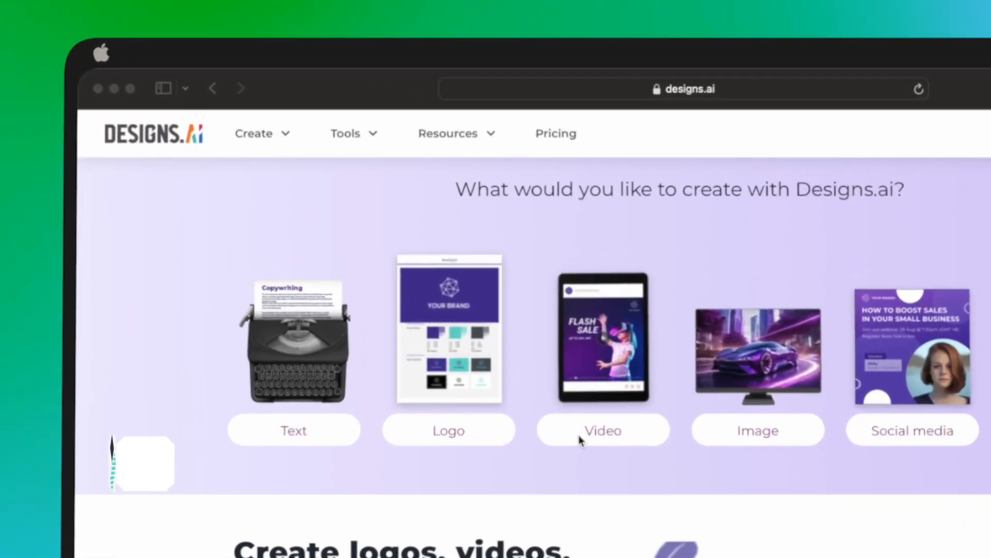
Start a Videomaker video titled 'Product intro video (sample)', then scroll to 'Additional Designs.ai suite features'
click(602, 429)
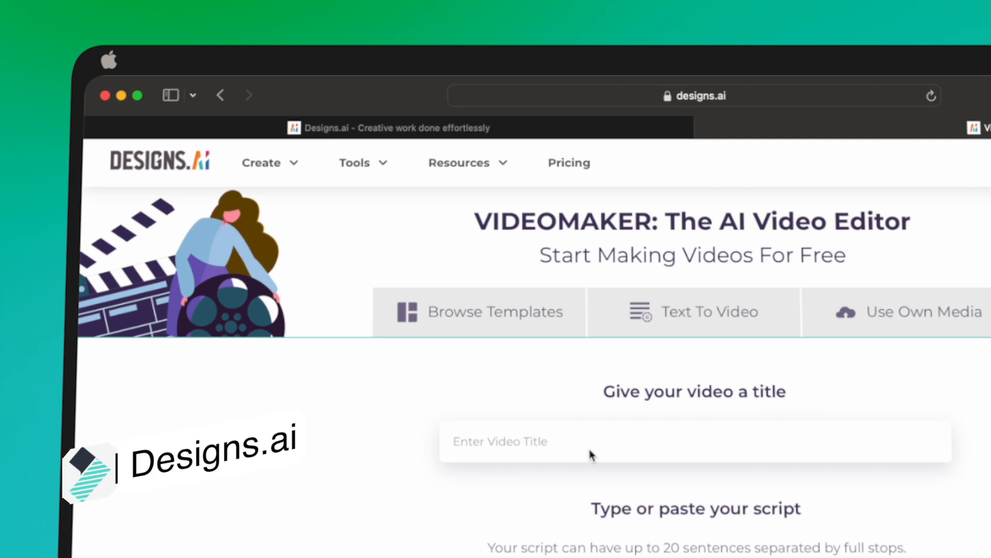
text(Product intro video (sample))
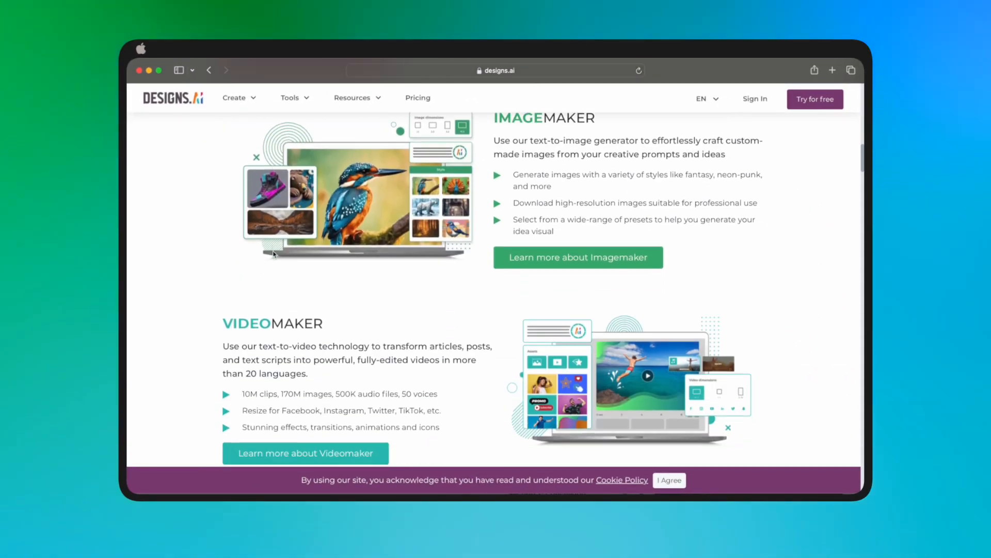
scroll(down, 3)
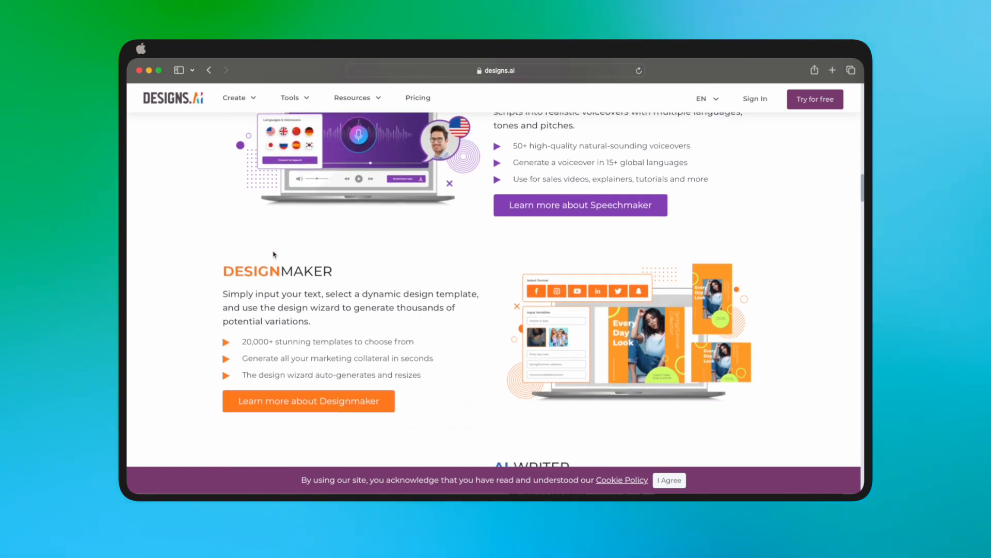
scroll(down, 3)
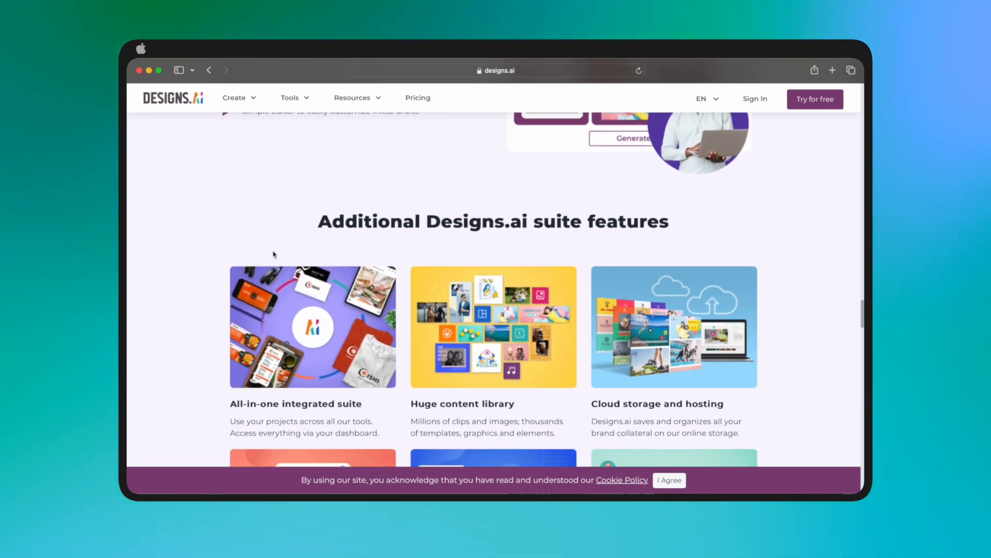
scroll(down, 3)
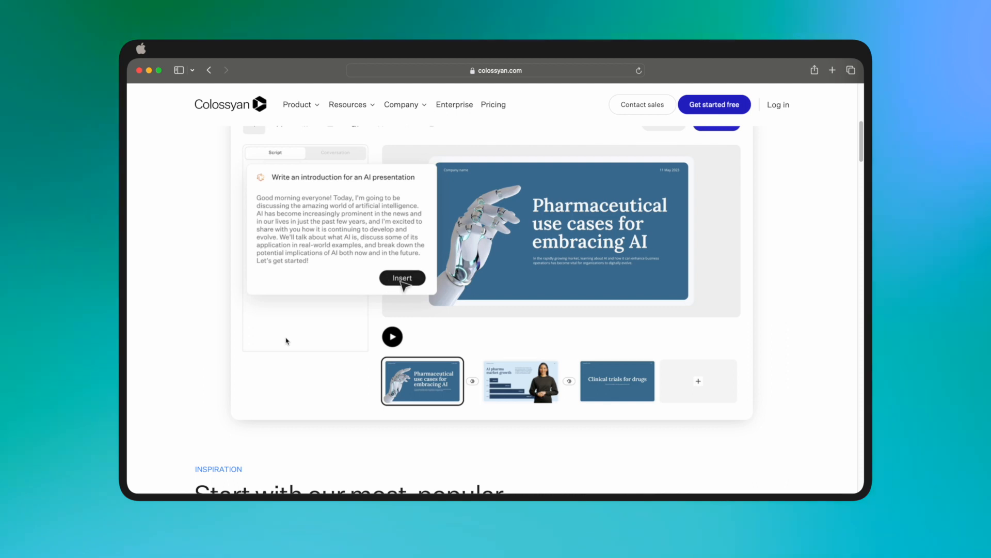
Insert the AI-written introduction into the Colossyan script and select the second timeline scene
click(402, 277)
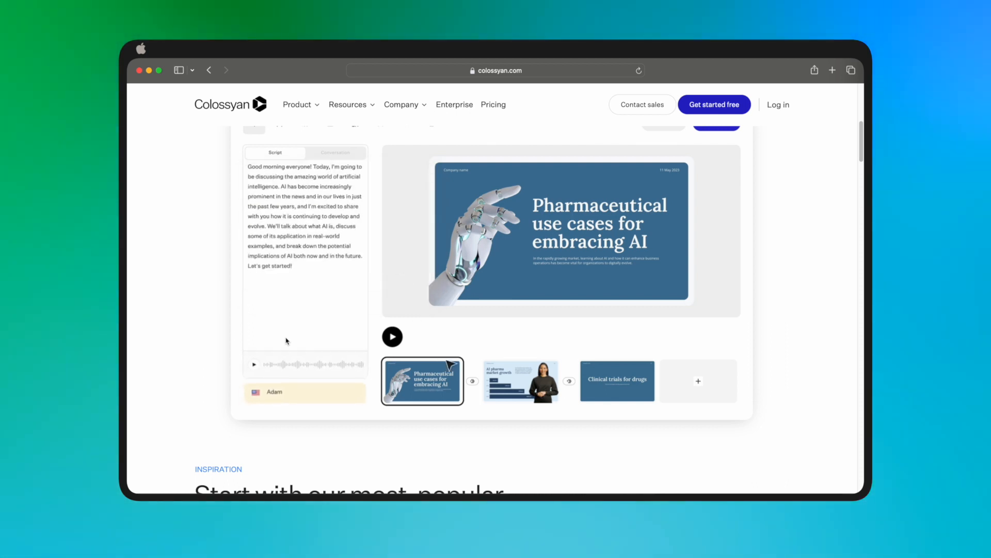
click(522, 381)
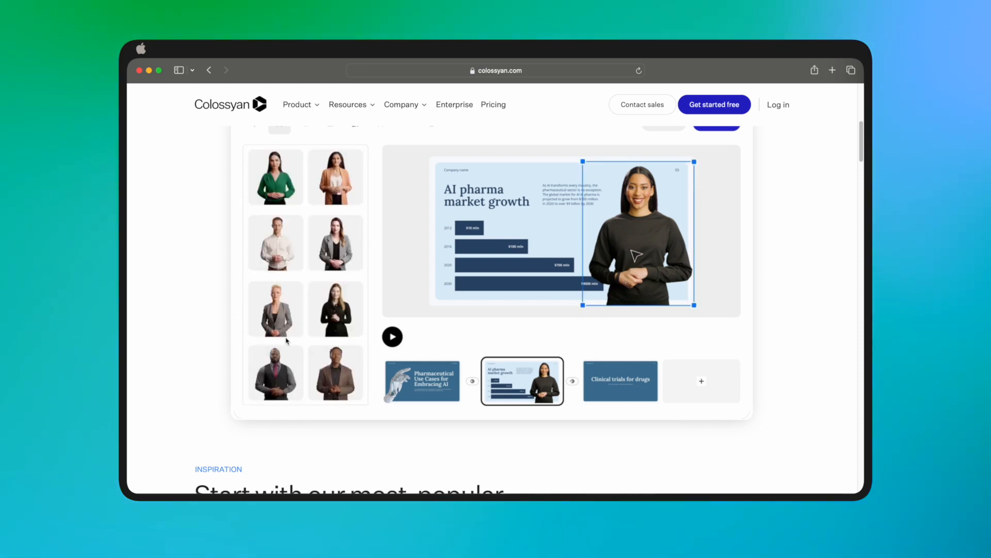
scroll(down, 3)
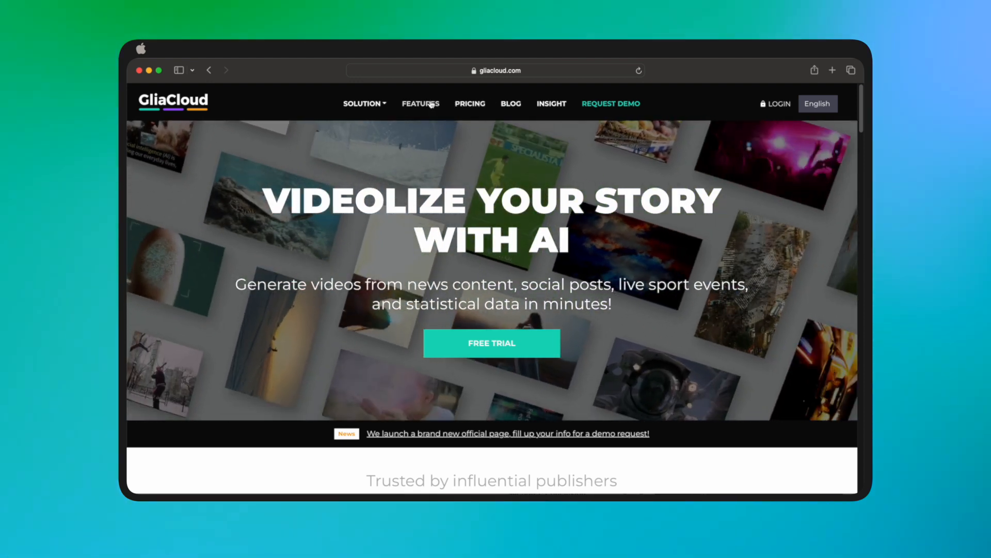
View GliaCloud's Pro, Business and Enterprise pricing plans from the top navigation
click(470, 103)
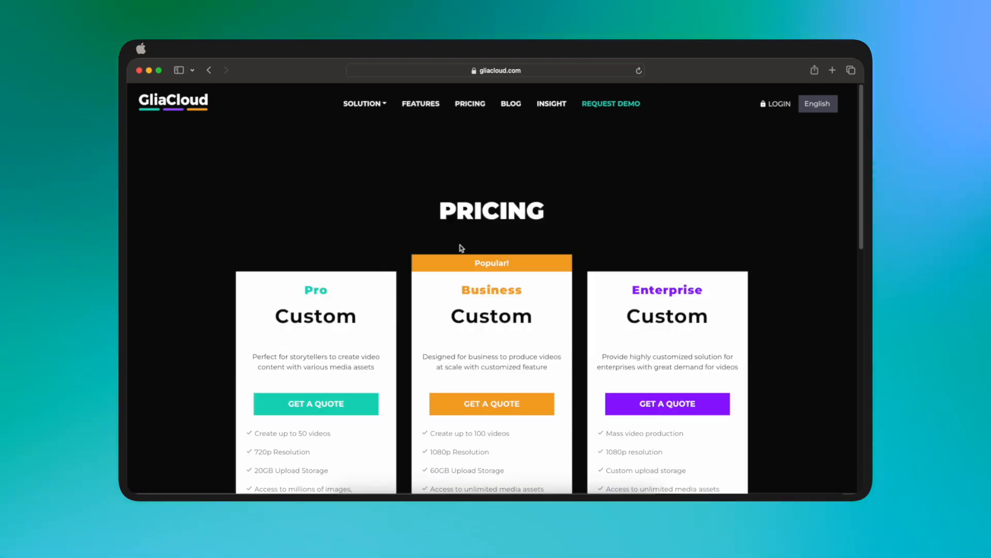
scroll(down, 3)
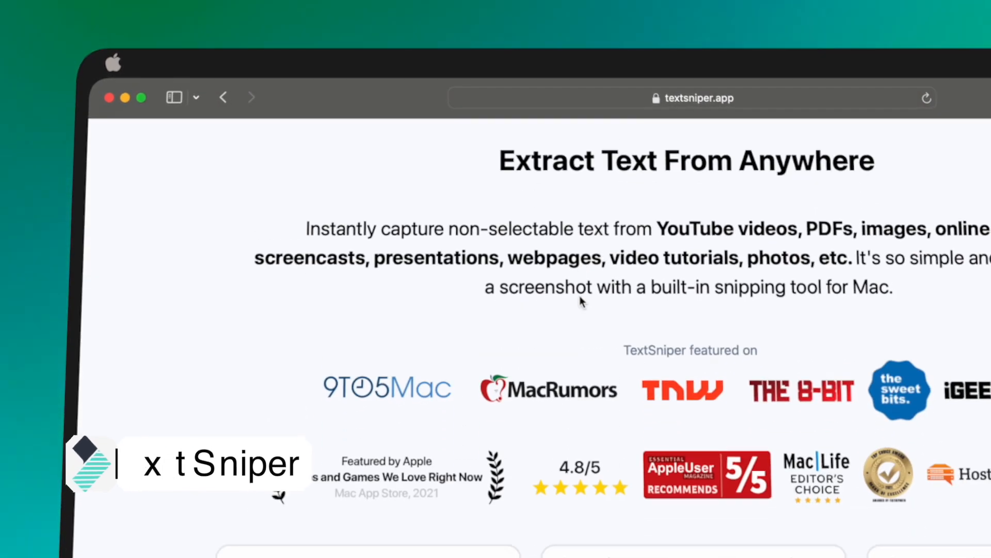
Scroll the TextSniper page to the 'See TextSniper in Action' YouTube video
scroll(down, 3)
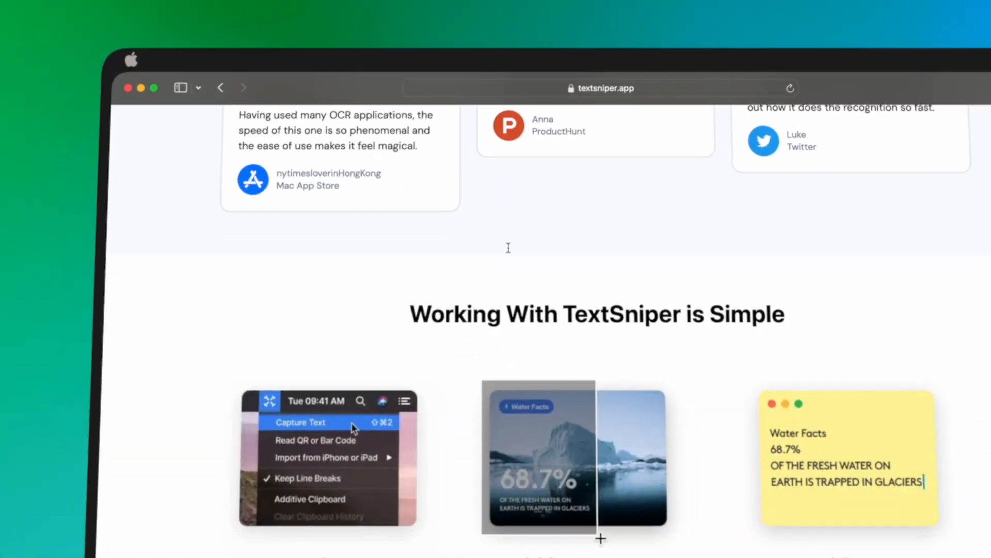
scroll(down, 3)
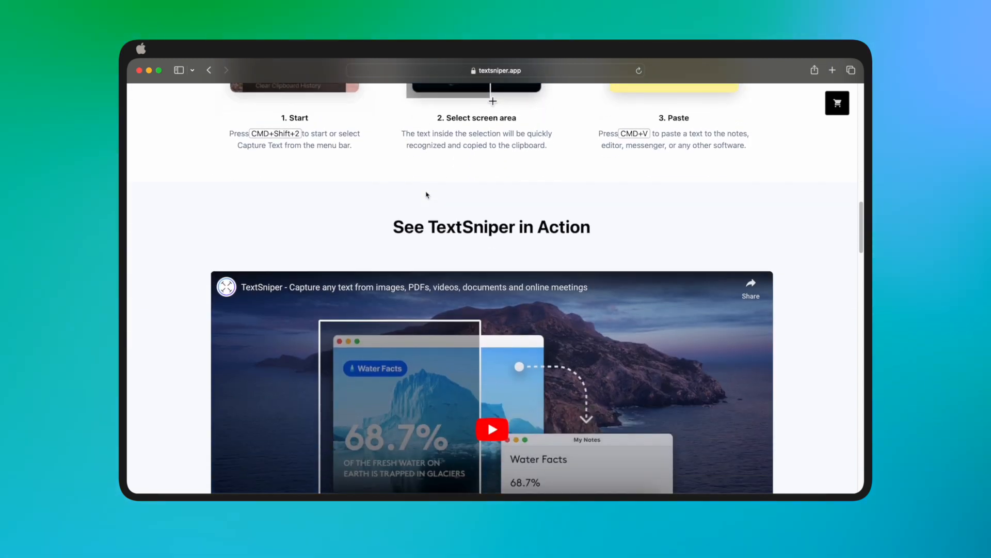
scroll(down, 3)
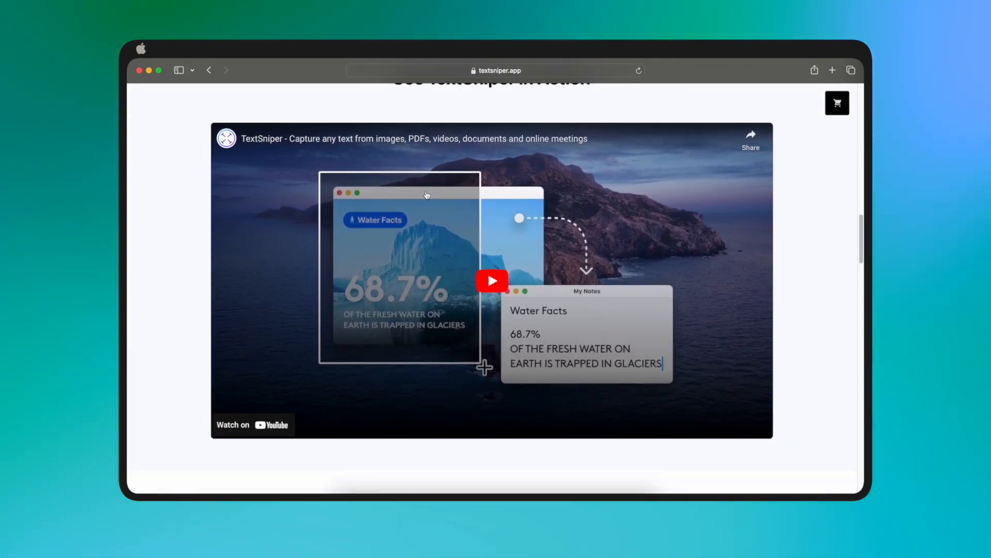
scroll(down, 3)
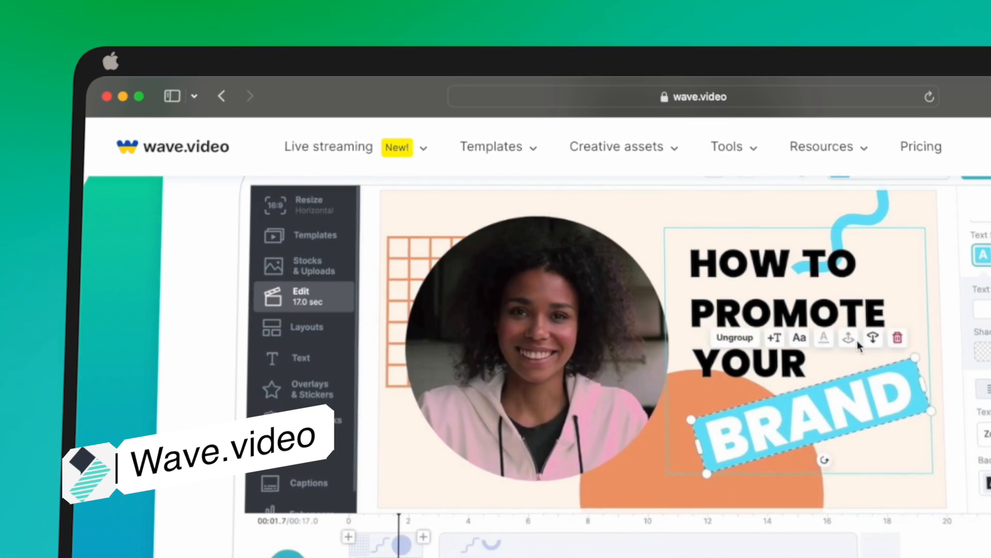
Scroll Wave.video's homepage features, then view its Free, Streamer, Creator and Business pricing plans
scroll(down, 3)
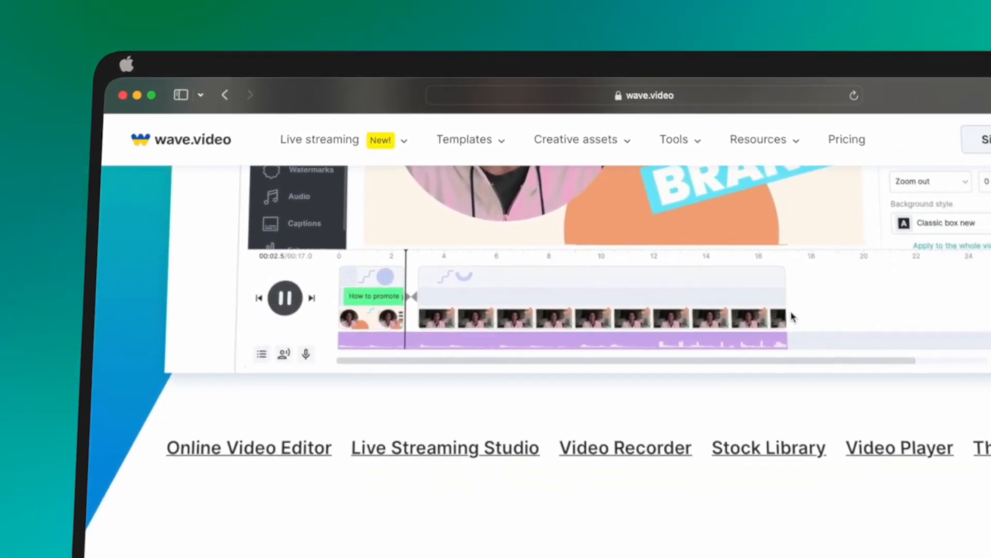
scroll(down, 3)
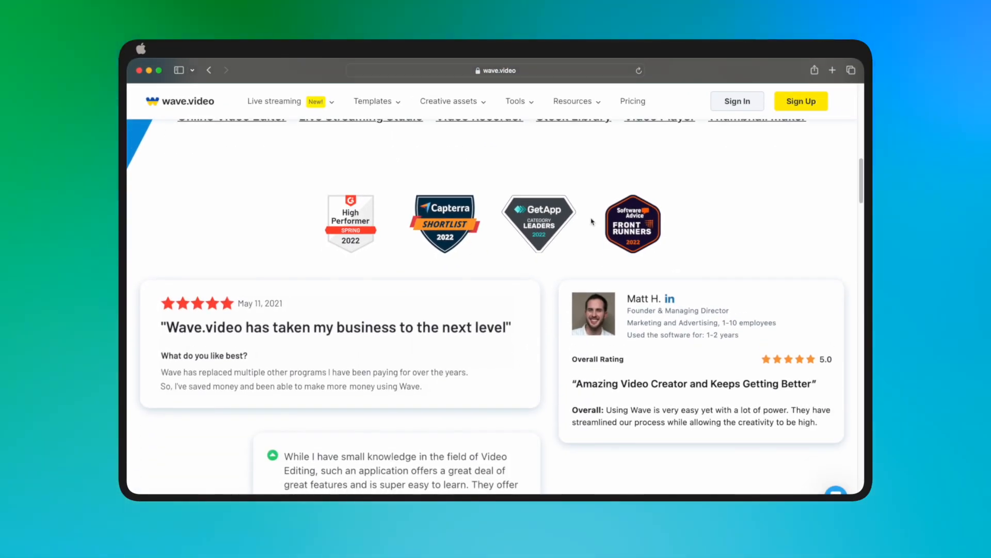
scroll(down, 3)
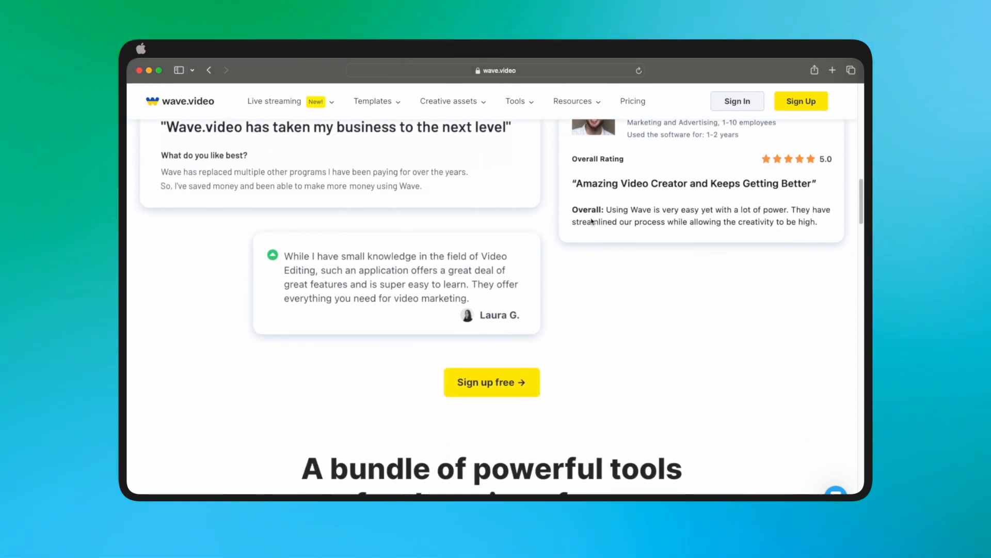
scroll(down, 3)
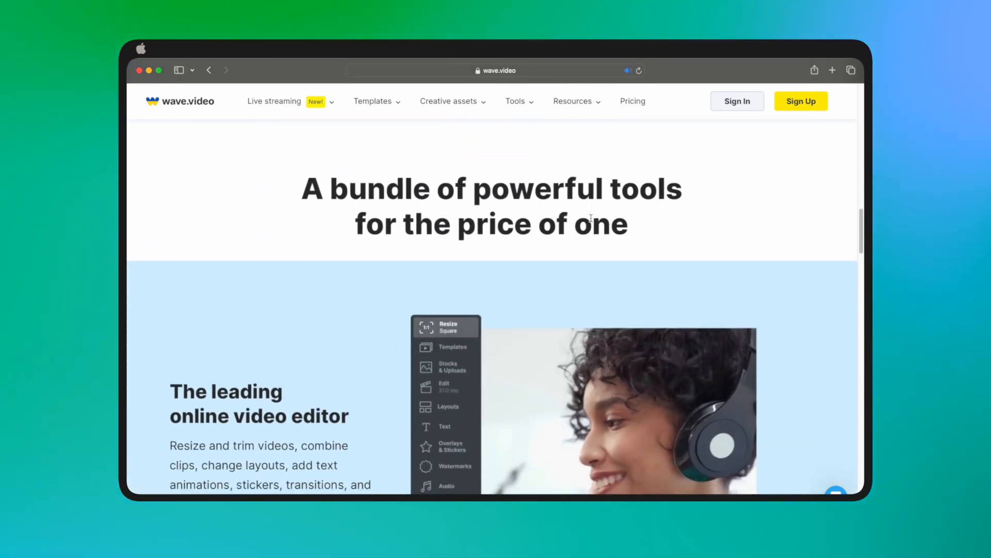
scroll(down, 3)
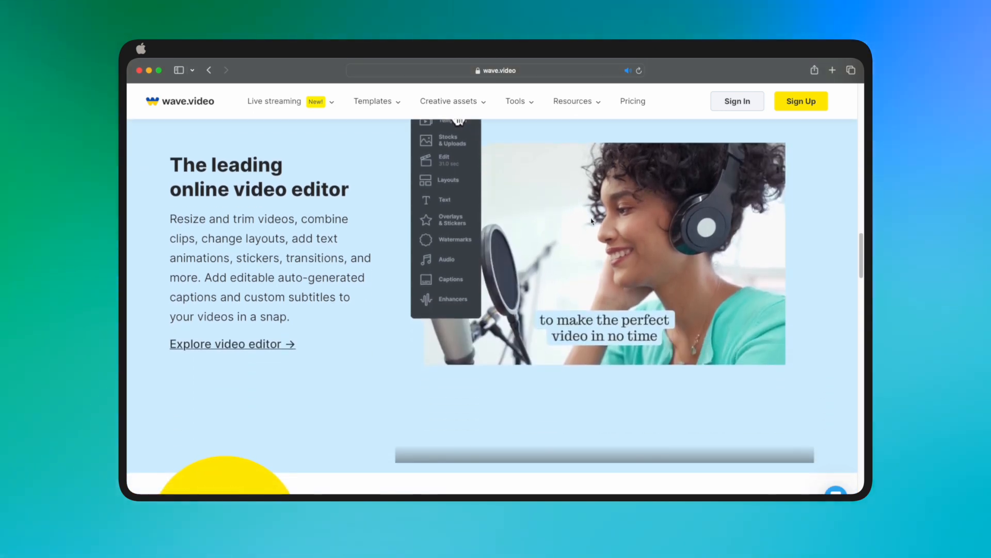
scroll(down, 3)
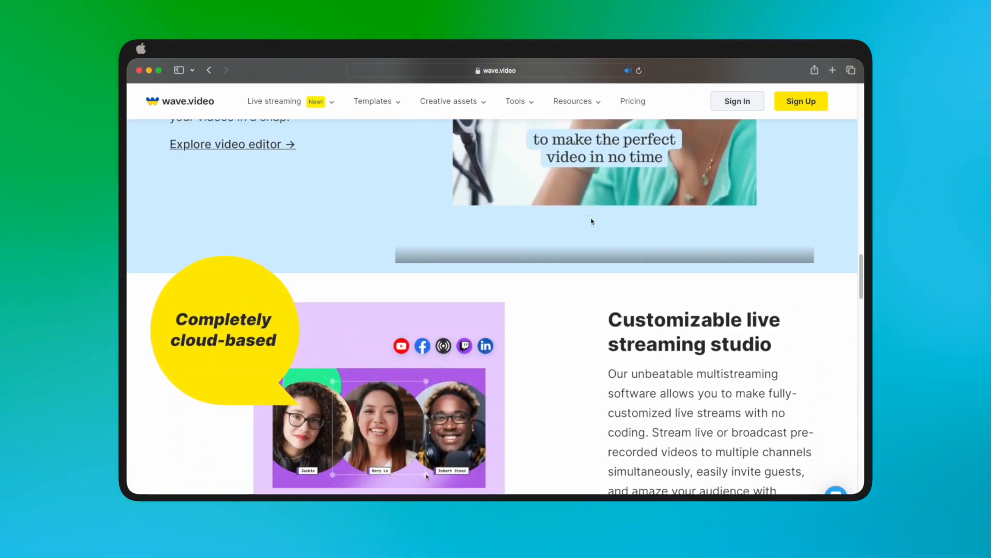
scroll(down, 3)
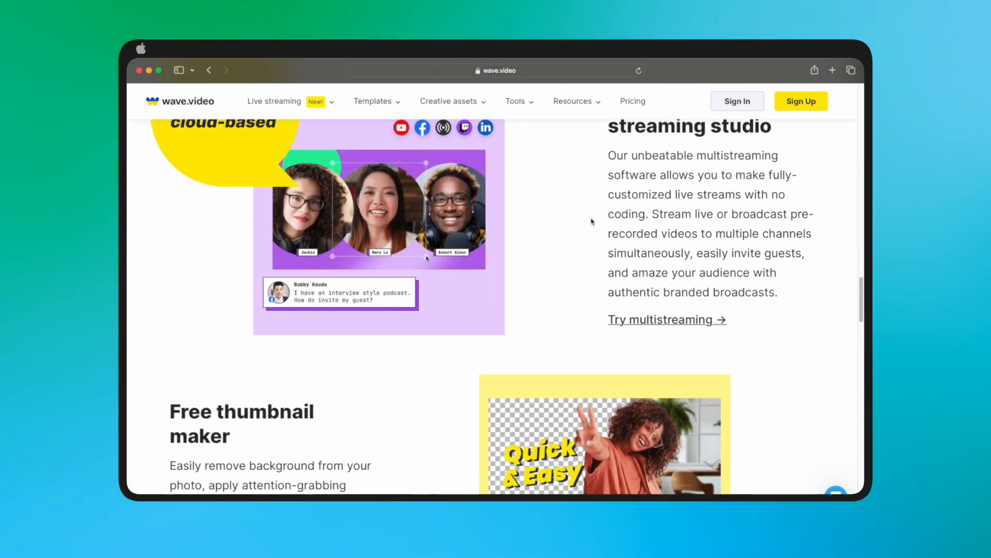
click(632, 100)
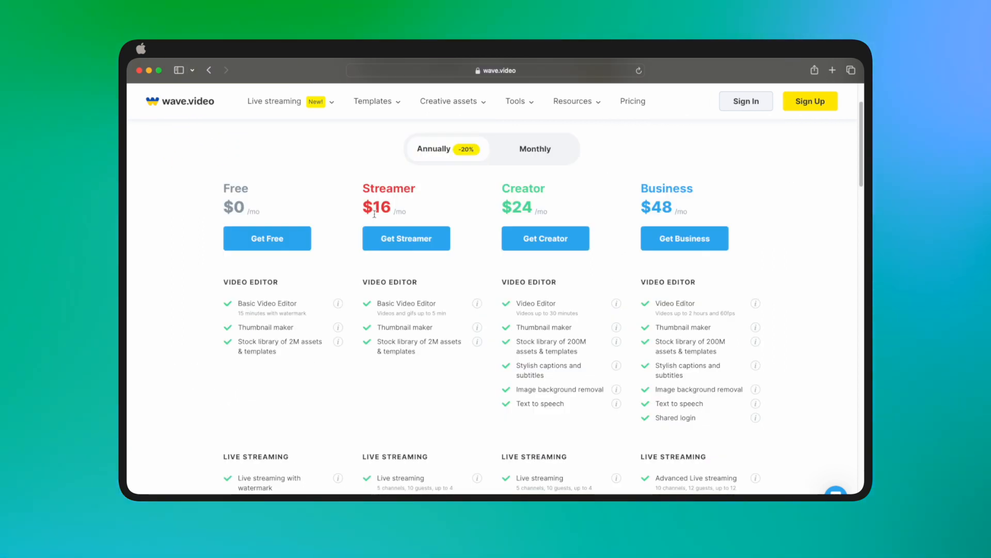
mouse_move(364, 221)
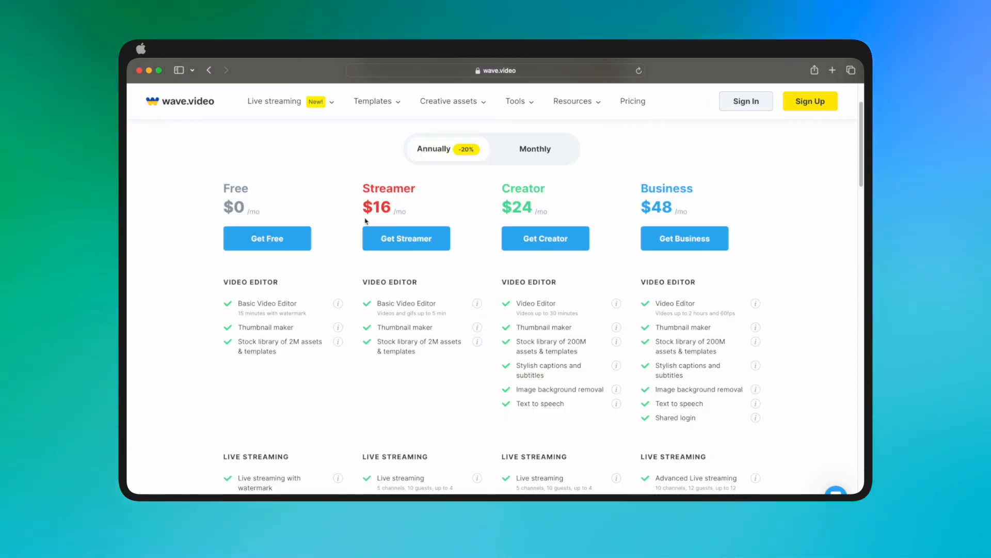